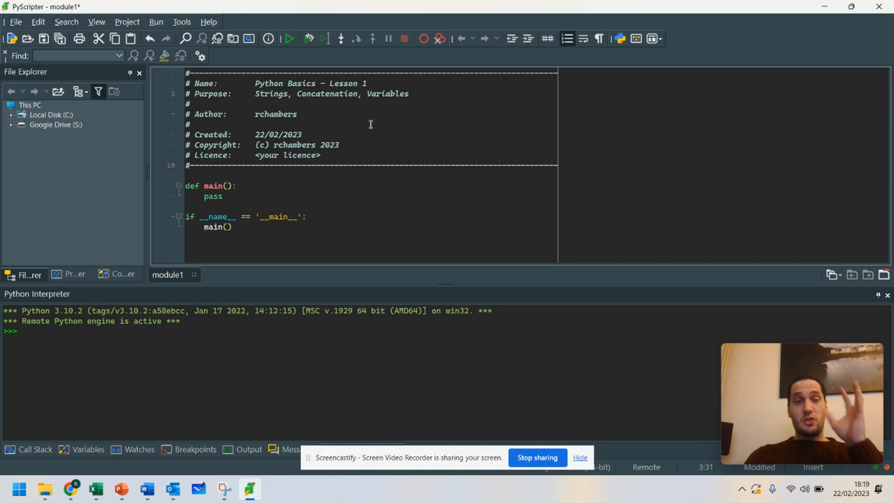
mouse_move(372, 193)
type(",")
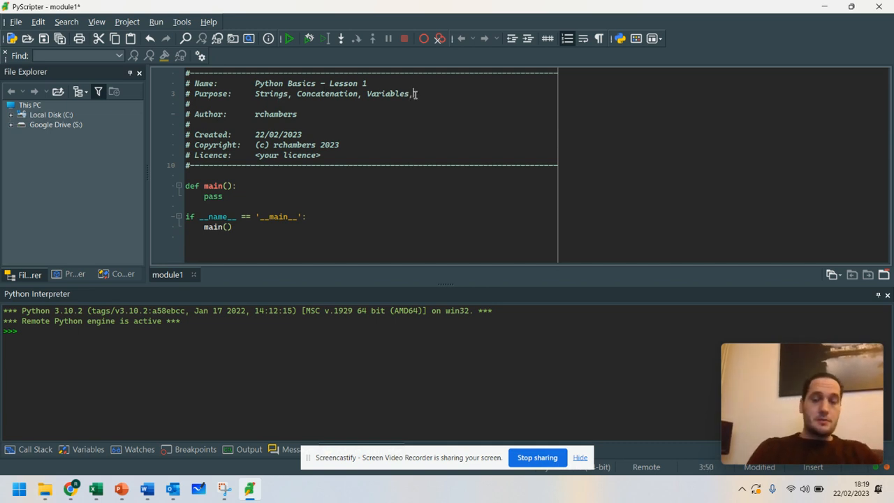
Step: Append 'Inputs and Outputs' to the Purpose header after Strings, Concatenation, Variables
type("Inputs and Outputs")
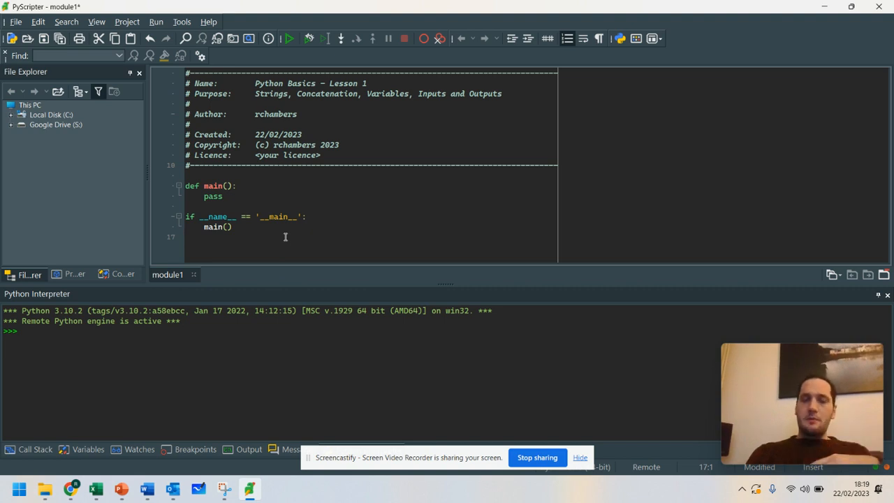
scroll("down", 3)
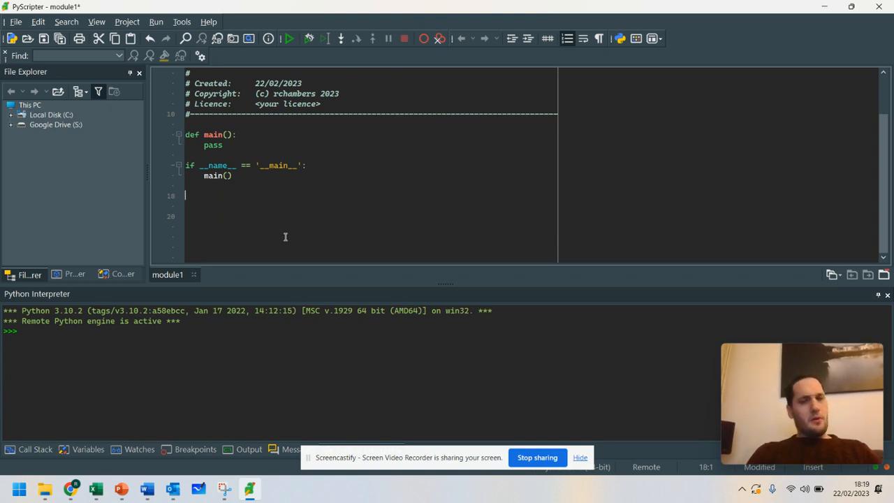
Step: Add print("Hello World!") at the bottom and run it to output Hello World!
type("print()")
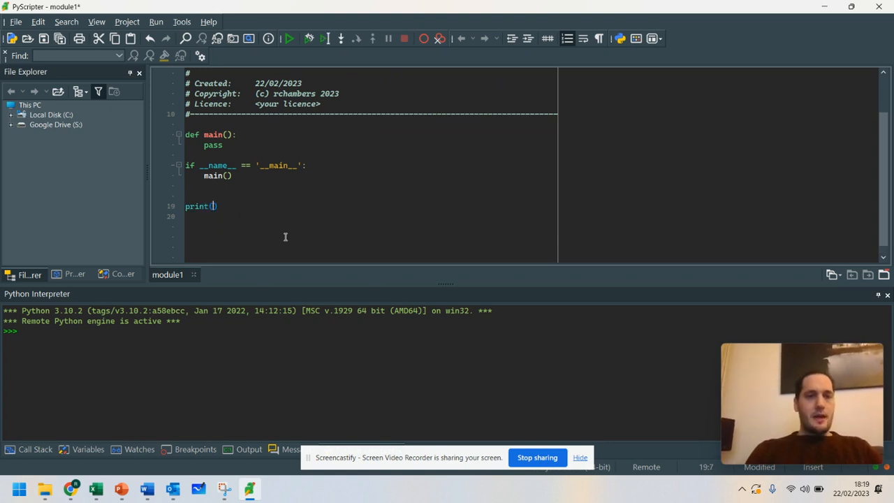
type("\"Hello World\"")
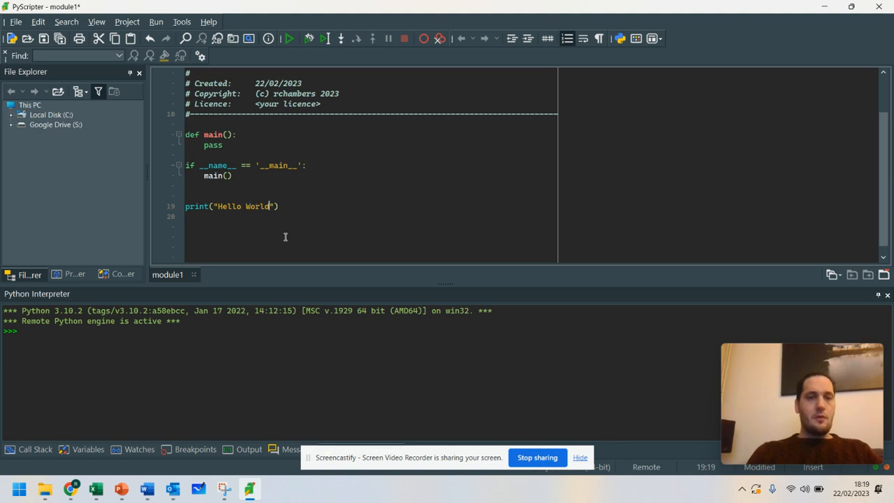
type("!")
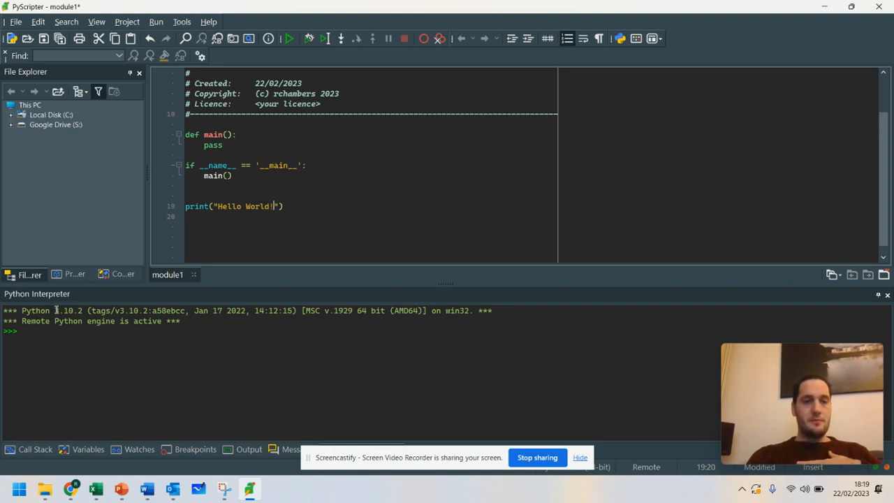
mouse_move(295, 117)
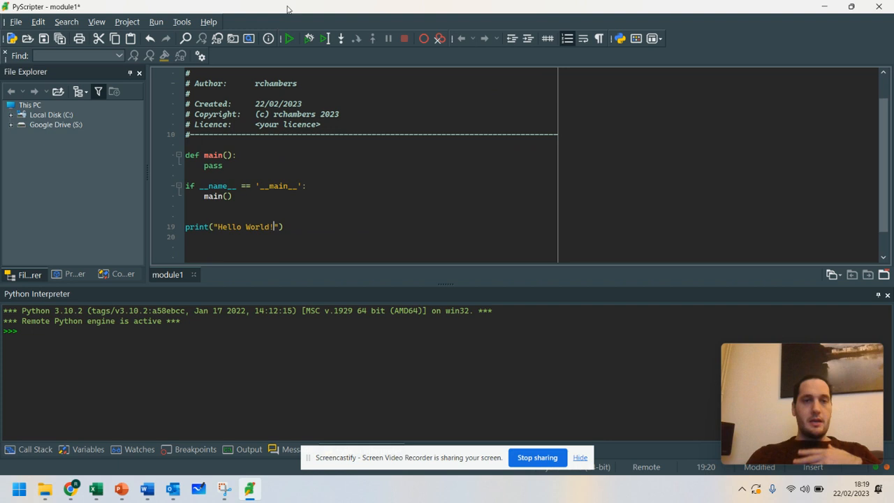
mouse_move(290, 39)
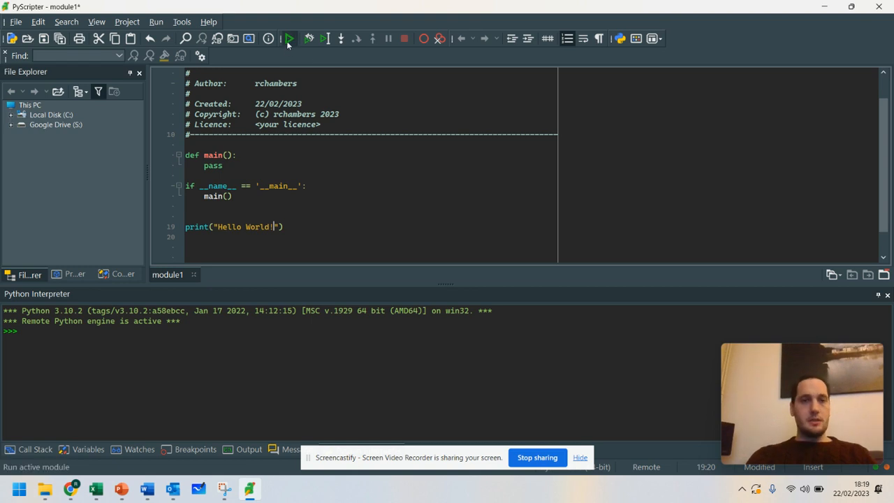
mouse_move(287, 39)
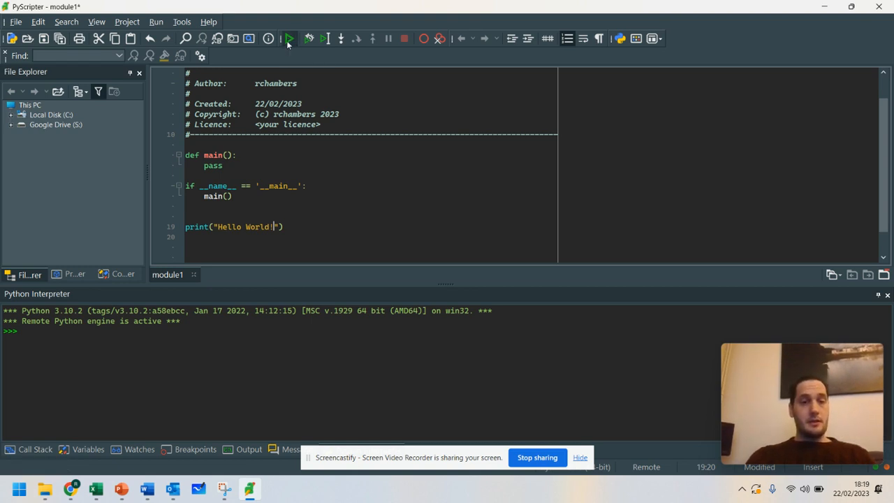
left_click(289, 39)
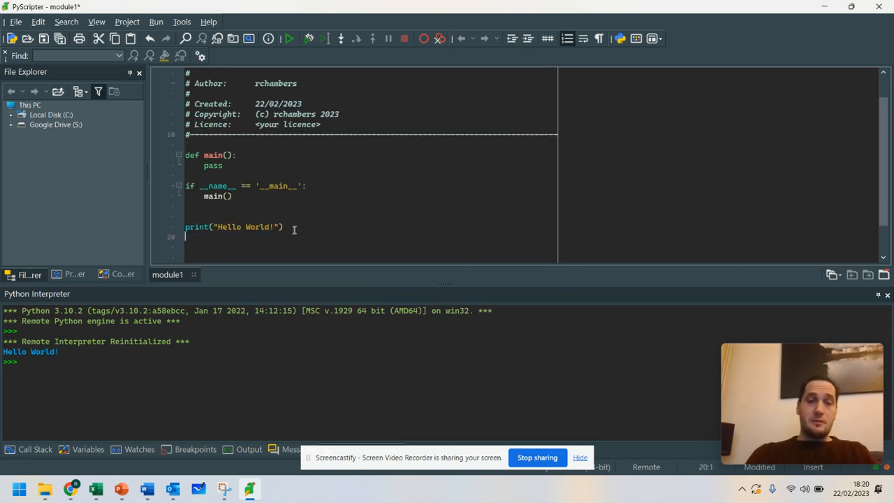
Step: Add print("My name is Mr Ray Chambers.") and rerun to show both greetings
type("print(\"My n")
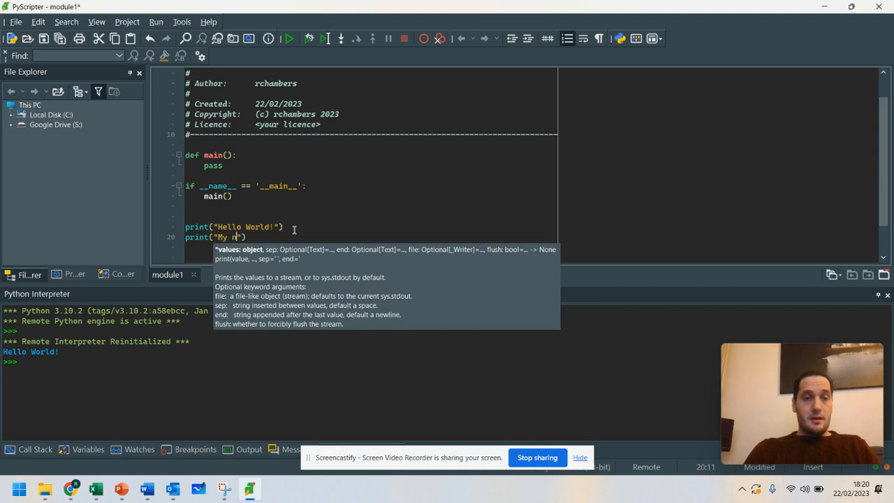
type("ame is Mr Ray Chambers.")
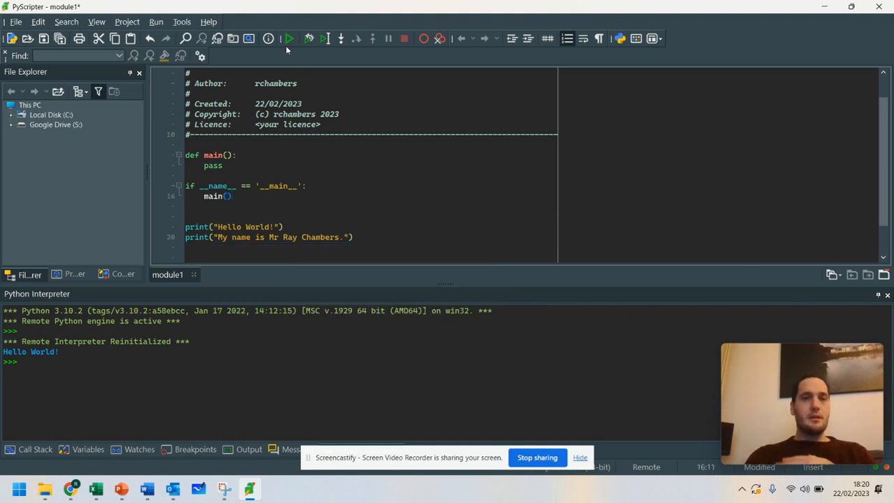
left_click(291, 39)
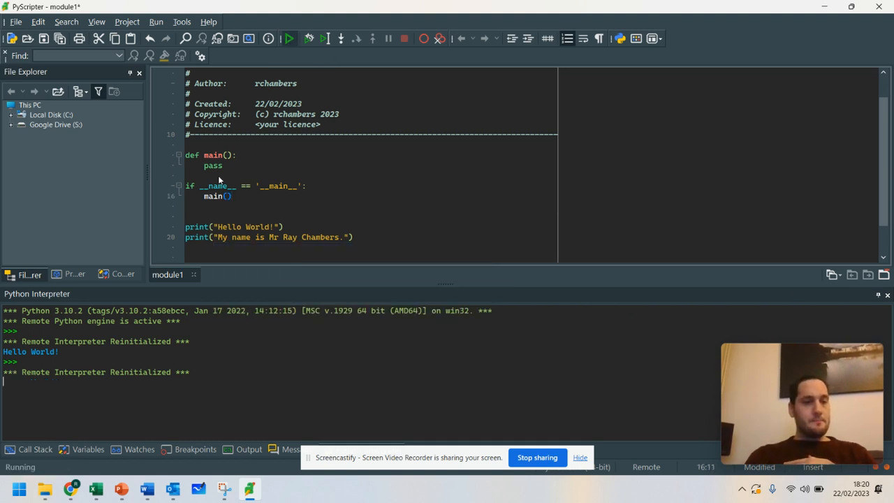
left_click(290, 39)
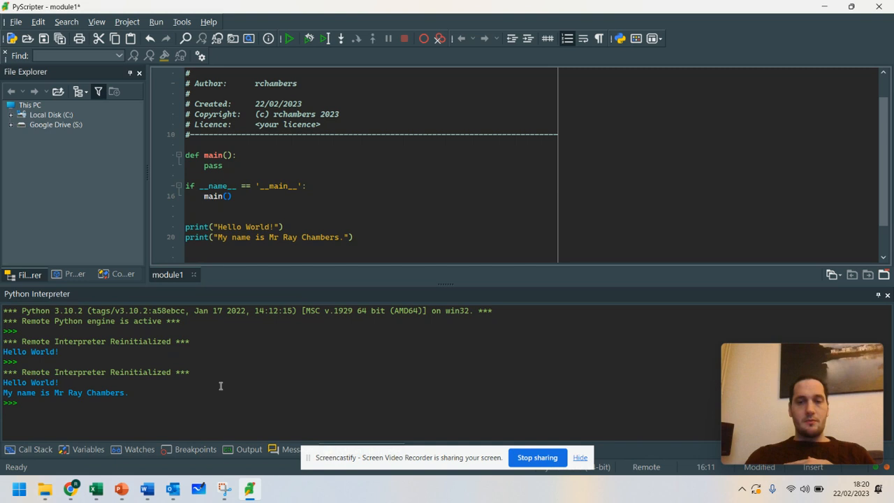
mouse_move(344, 233)
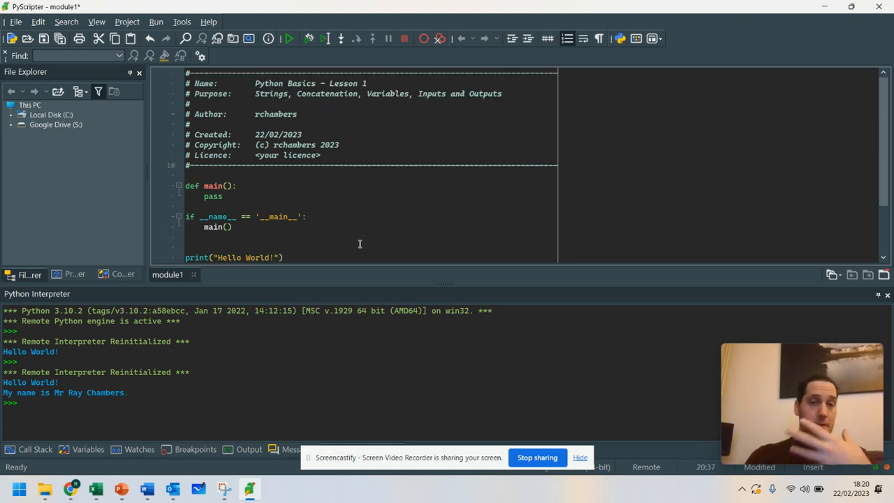
Step: Comment out the print("My name is Mr Ray Chambers.") and Hello World lines
type("print(\"My name is Mr Ray Chambers.\")")
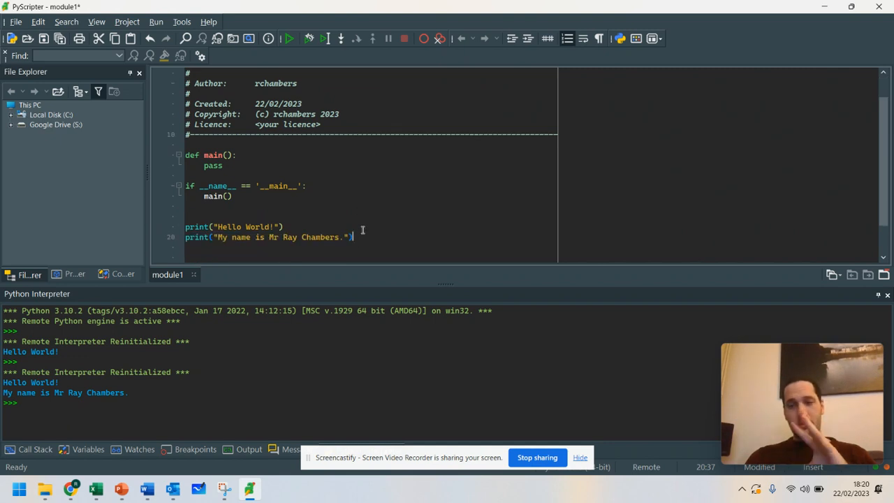
mouse_move(375, 179)
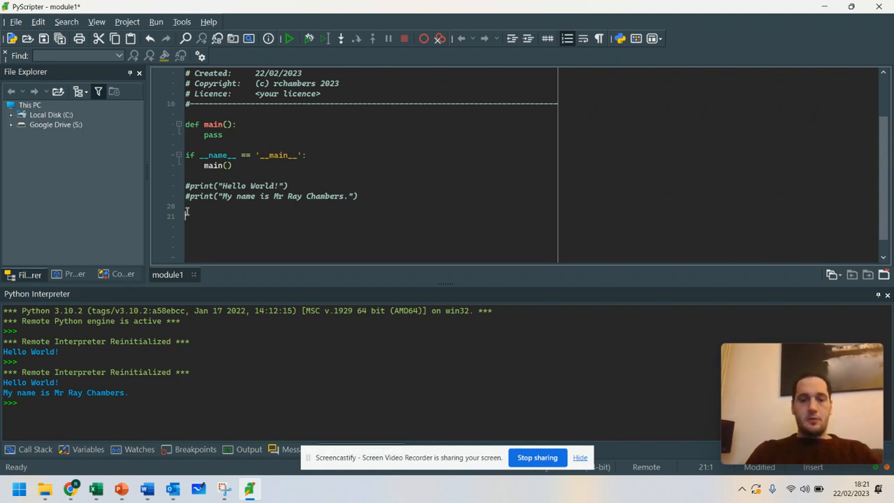
Step: Assign name = "Ray Chambers", print(name), and run to output Ray Chambers
type("name")
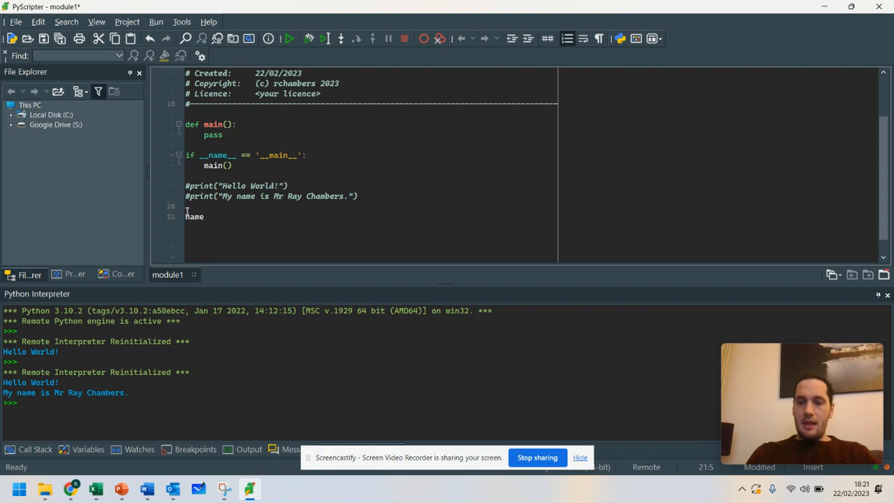
type("= \"Ra\"")
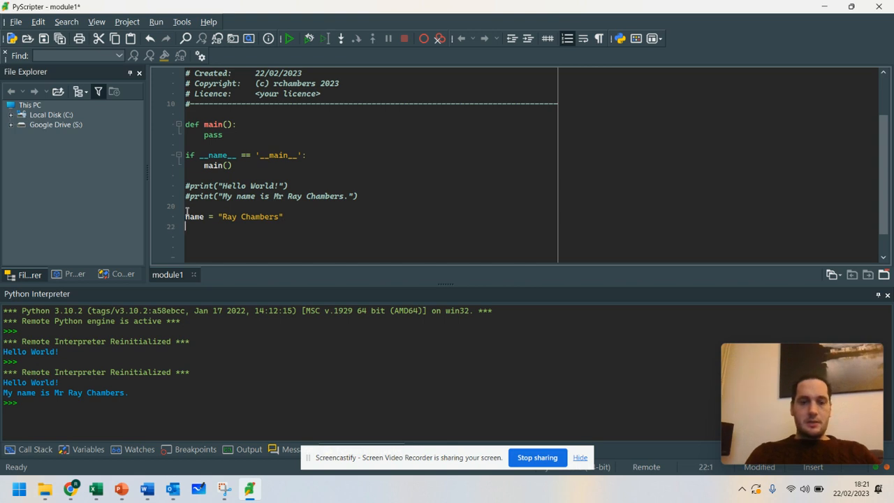
type("print(name")
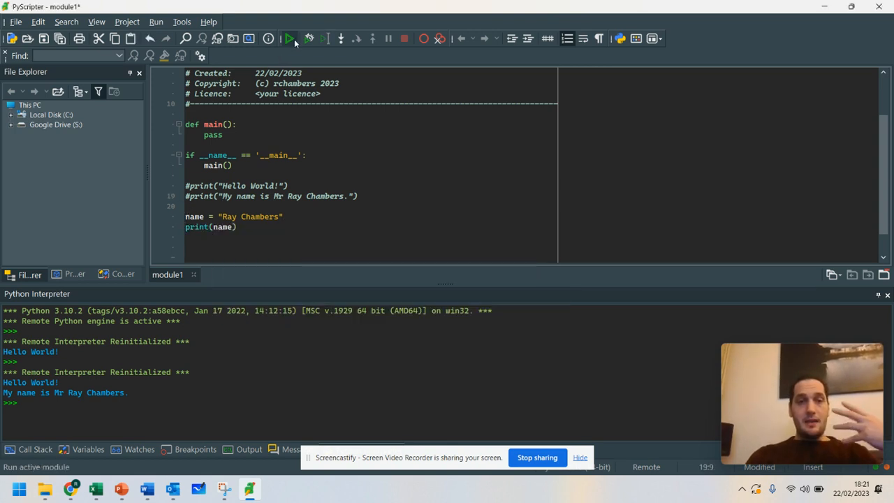
left_click(290, 39)
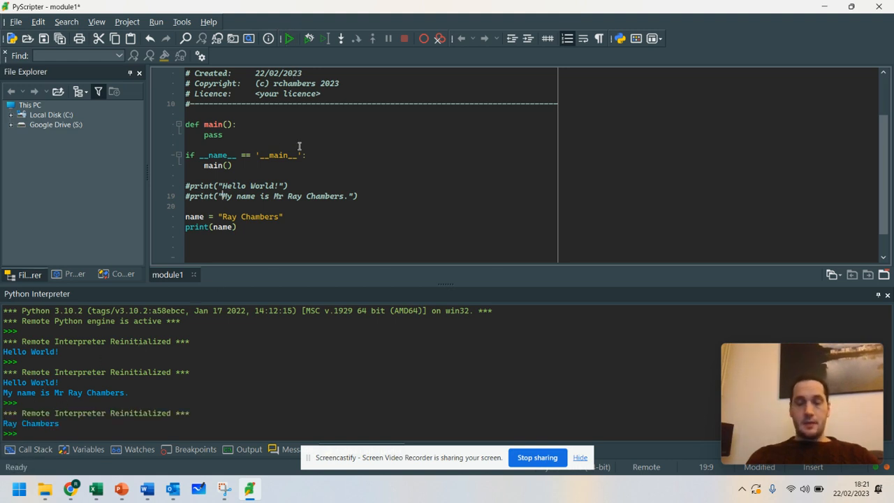
mouse_move(210, 217)
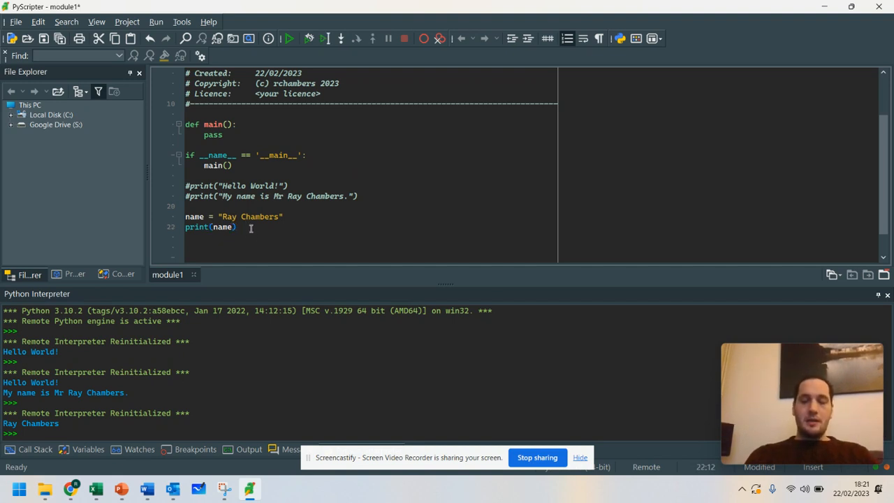
Step: Assign tvshow = "Buffy", print(tvshow), and run to output Ray Chambers then Buffy
type("video")
type("tvshow = \"Bu")
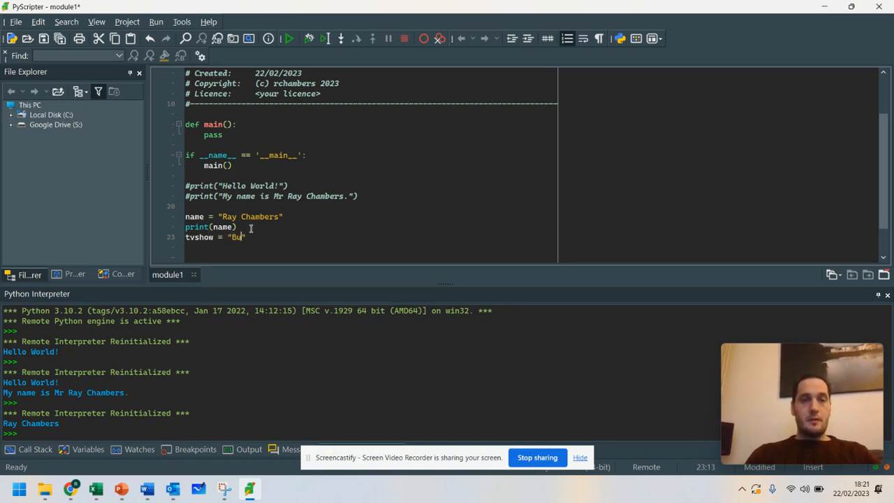
type("ffy")
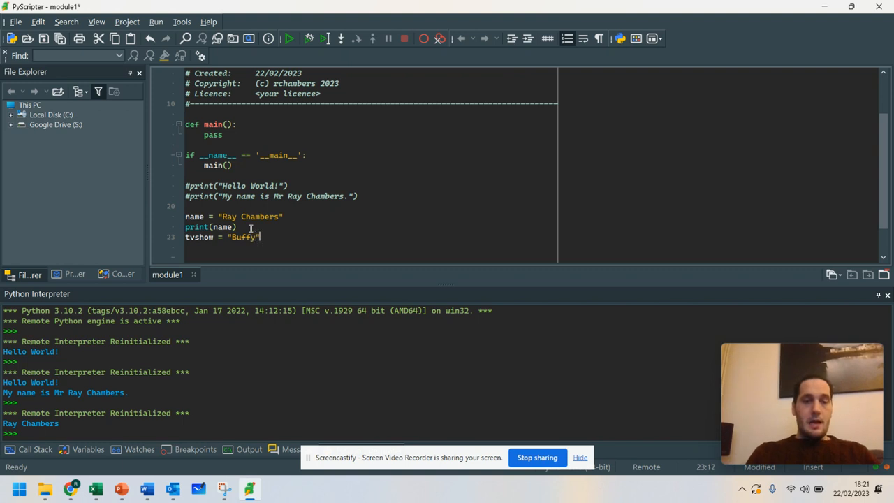
type("print()")
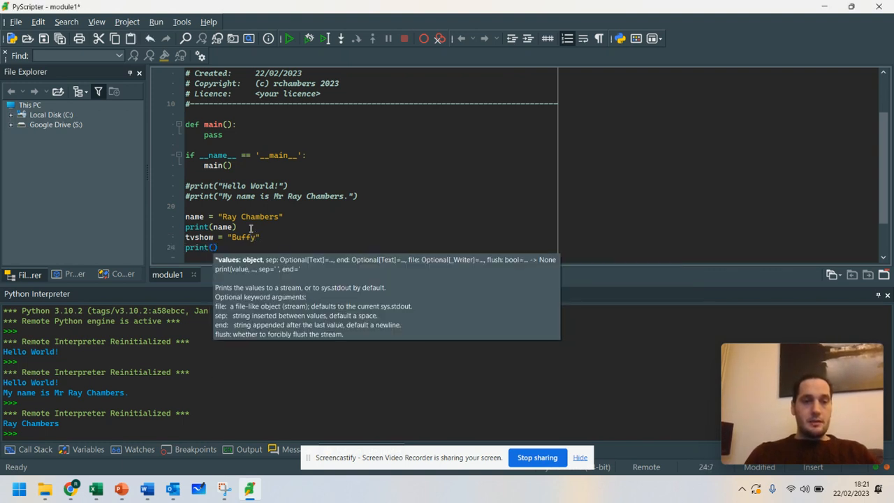
type("tvshow")
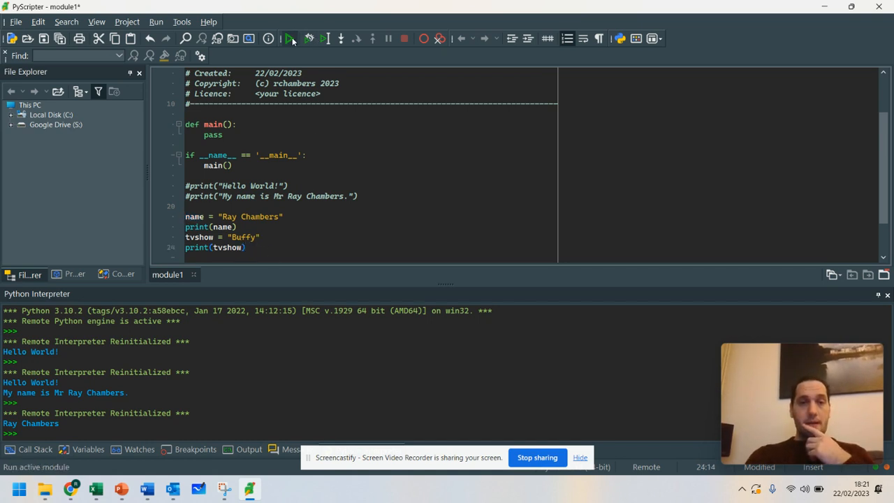
left_click(291, 39)
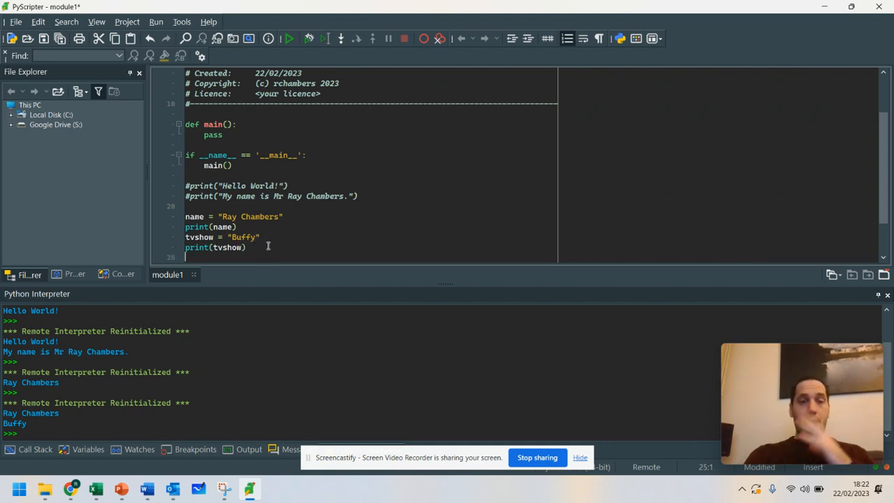
Step: Comment out print(name) and print(tvshow), leaving the assignments in place
left_click(268, 227)
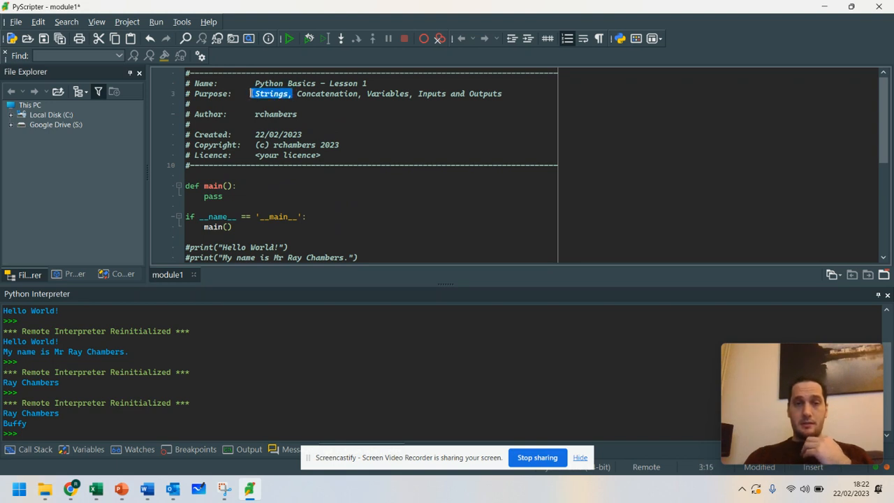
double_click(389, 93)
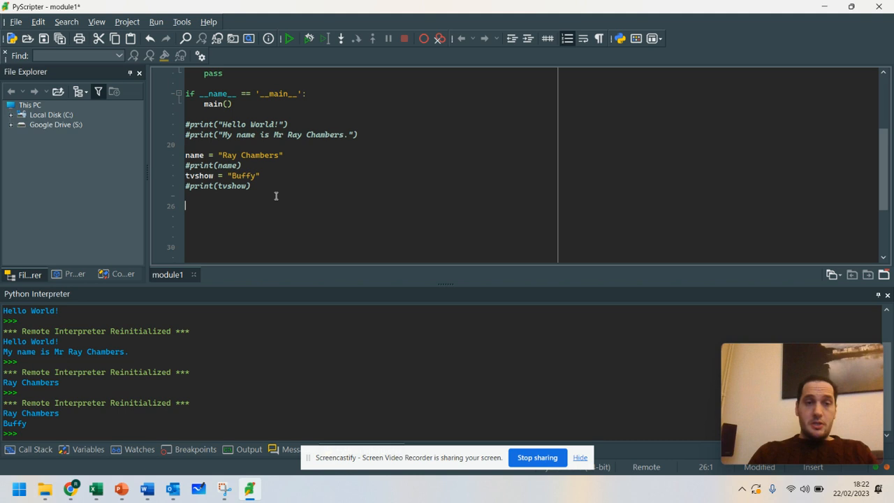
Step: Write print("Hello " + name + ".") and run it to output Hello Ray Chambers
type("p")
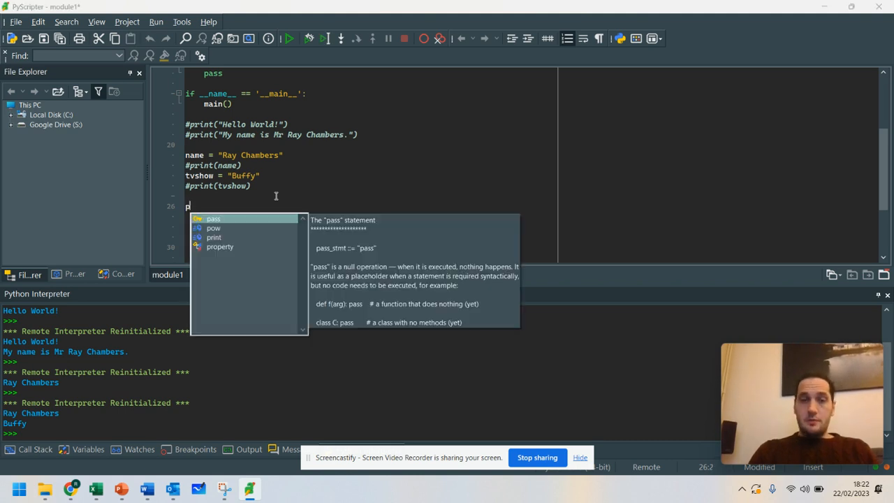
type("rint(")
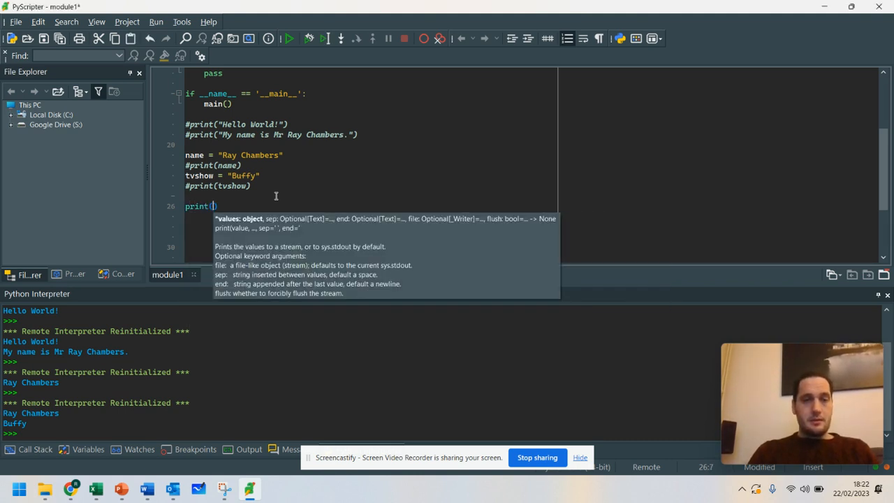
type("\"")
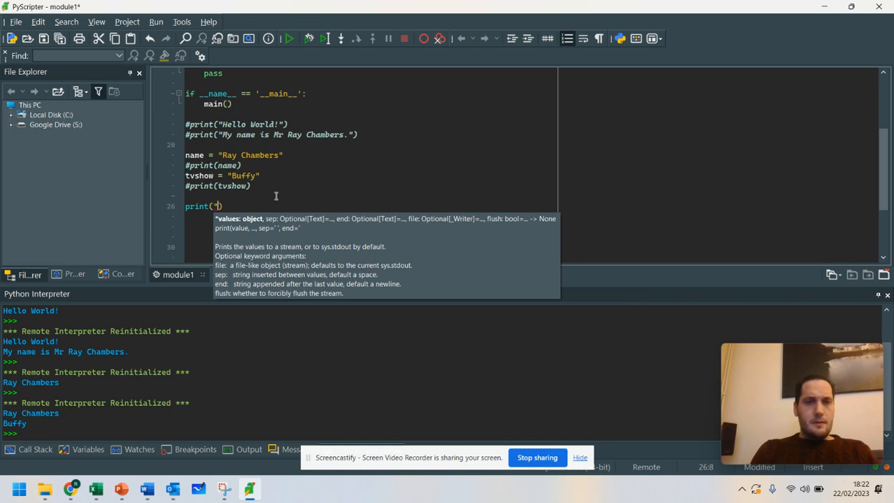
type("name")
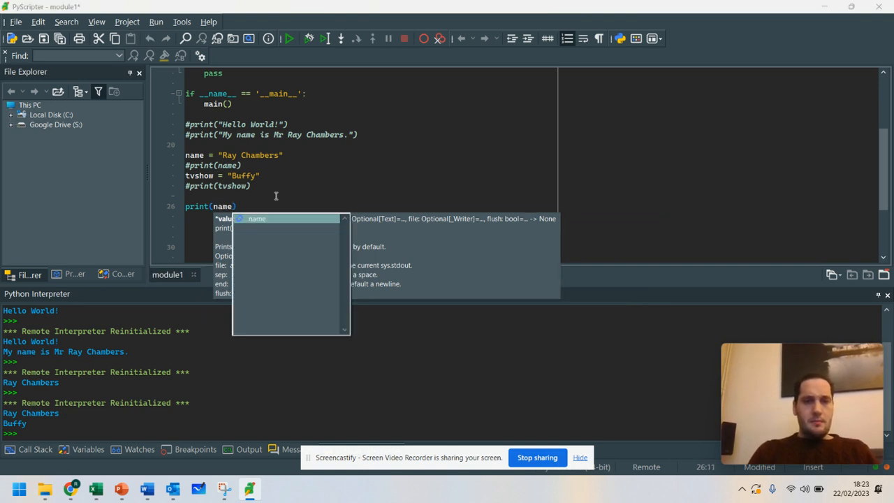
type("\"hello\"")
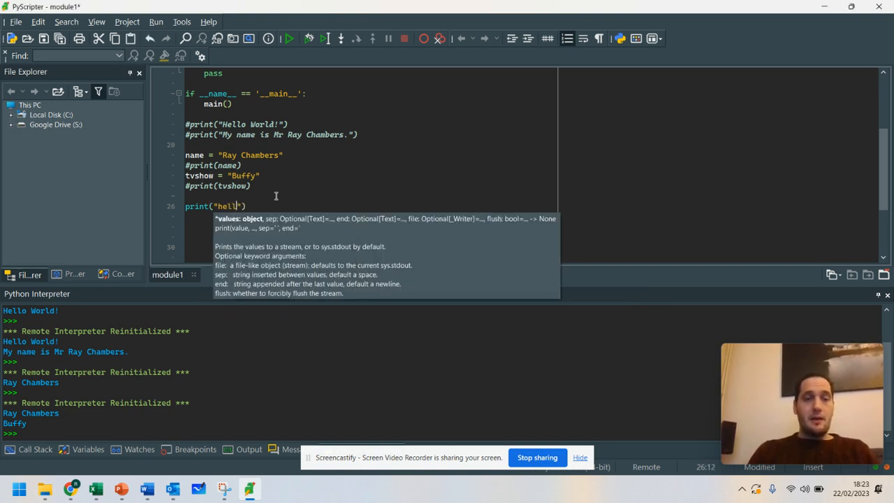
type("Hello")
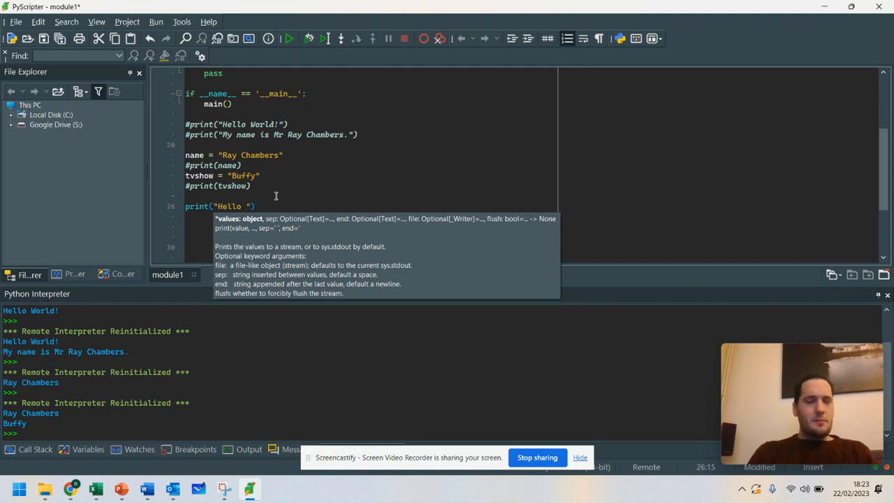
type("+")
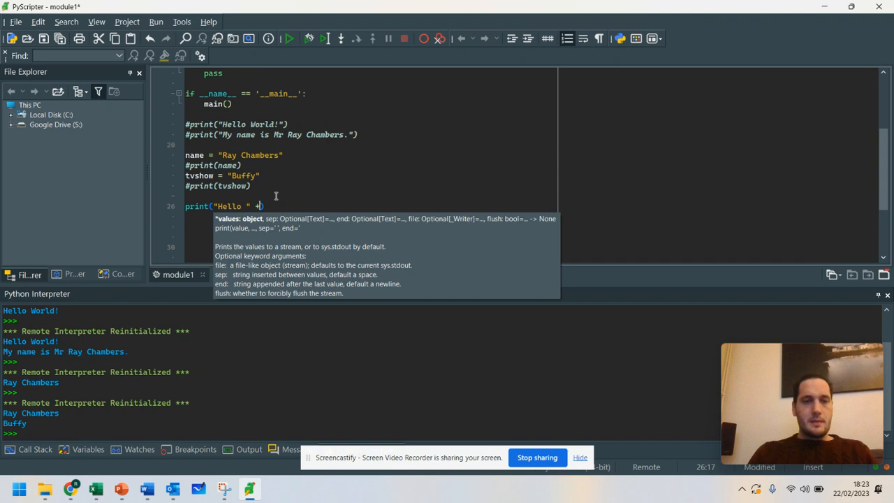
type("name + \"\"")
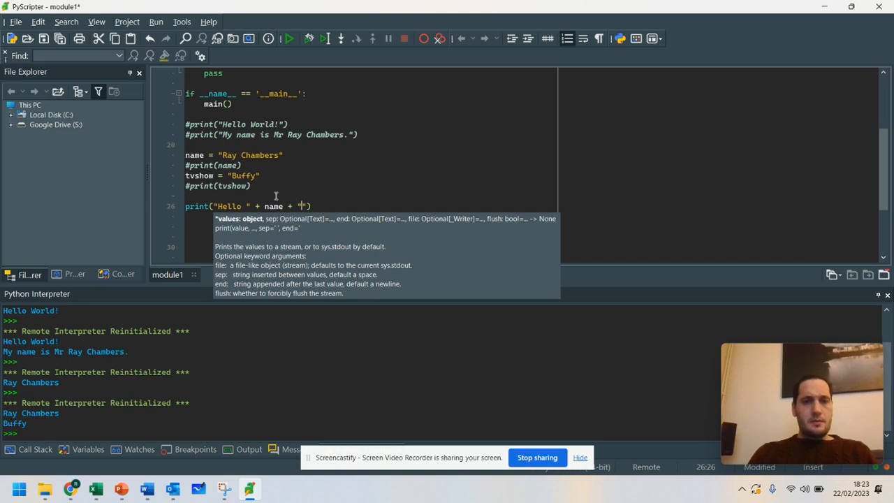
key("BackSpace")
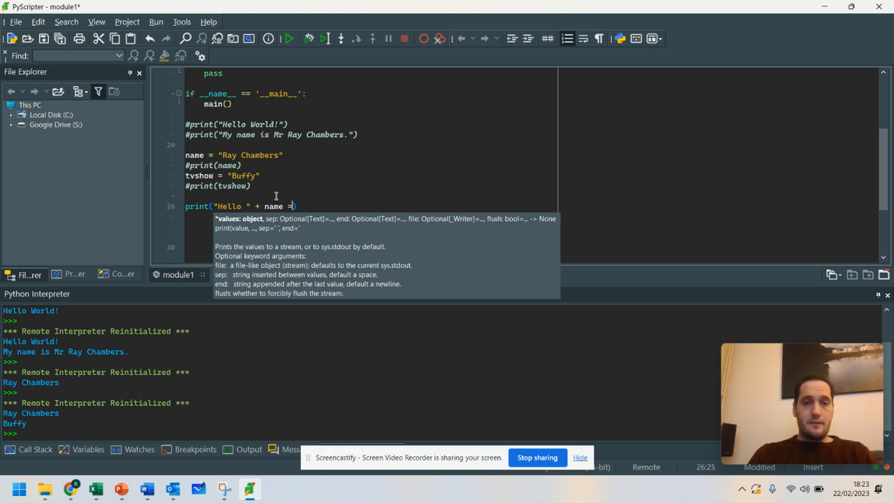
type("+ \" .")
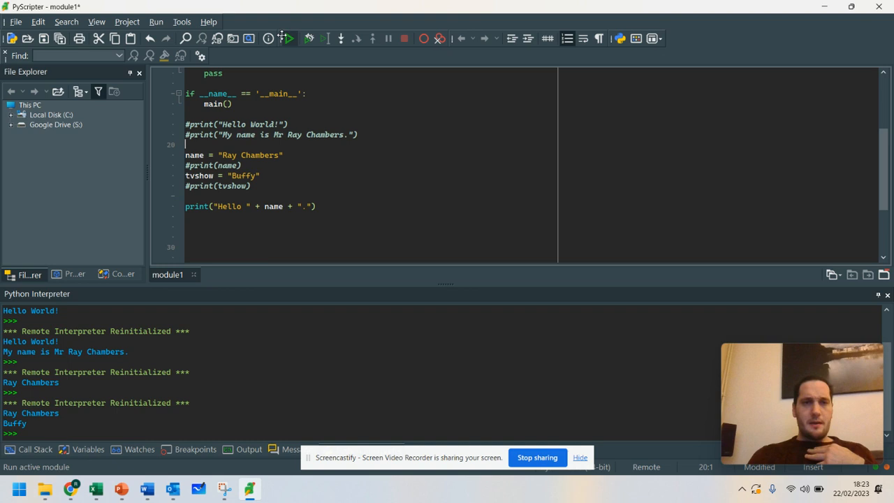
left_click(293, 39)
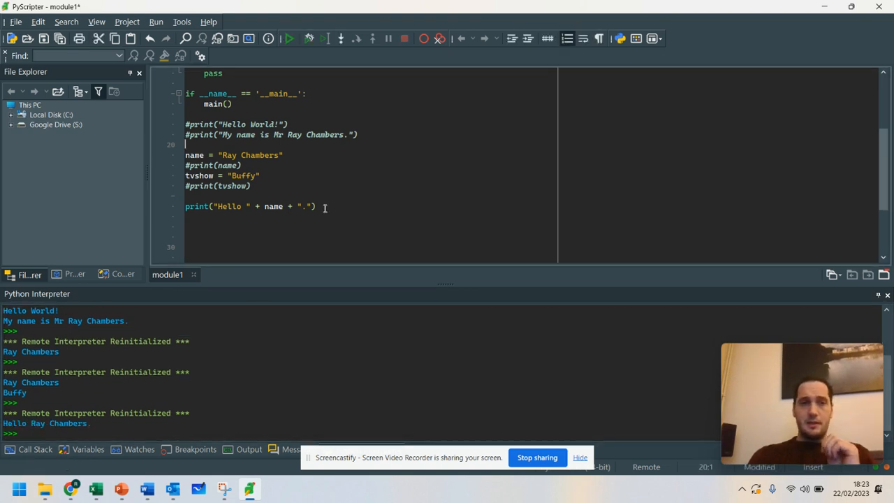
left_click(321, 207)
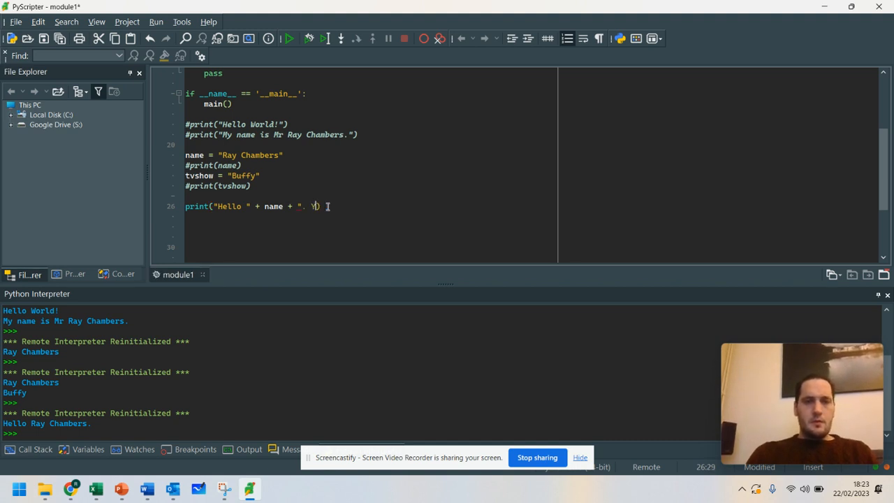
Step: Extend the greeting with " Your favourite show is " + tvshow and run to print Buffy
type("Your favourite show is \" +")
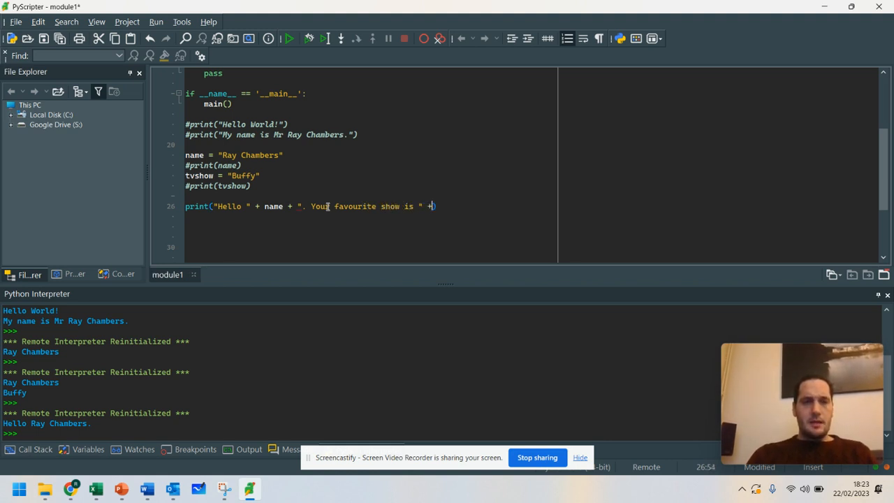
type("tvshow")
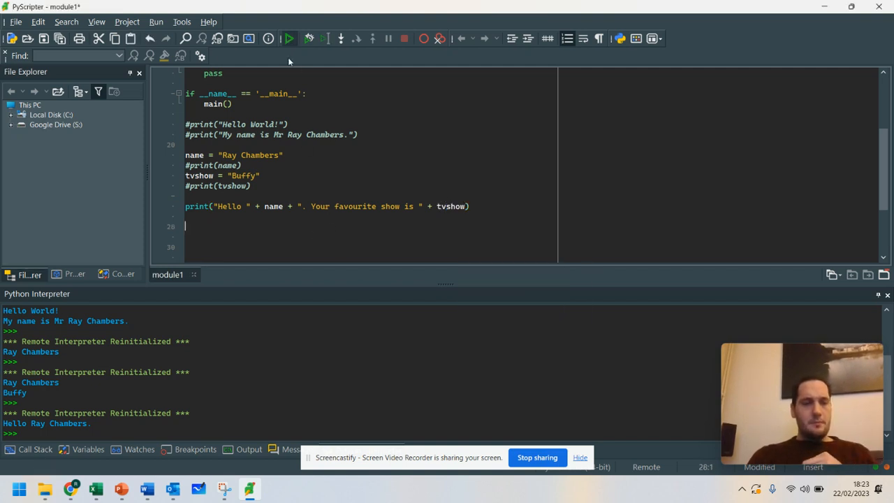
left_click(294, 40)
type(" + ")
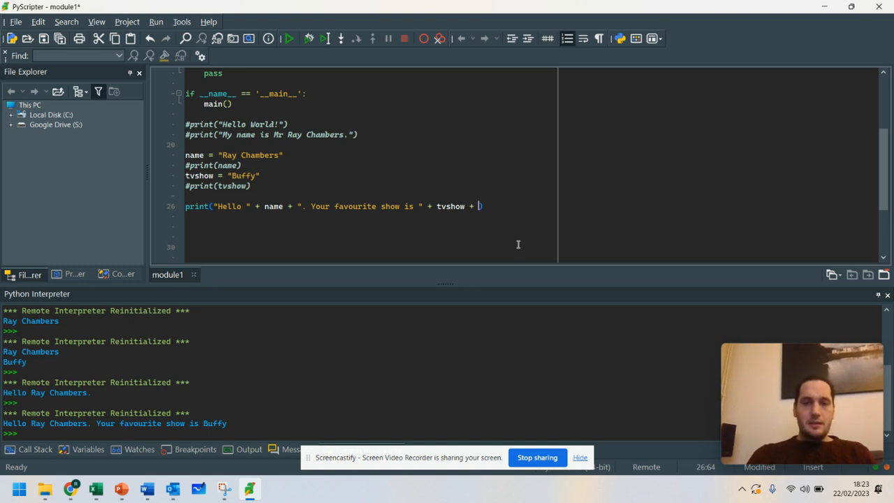
Step: Close the greeting with a "." string after tvshow and highlight it
type(".\"")
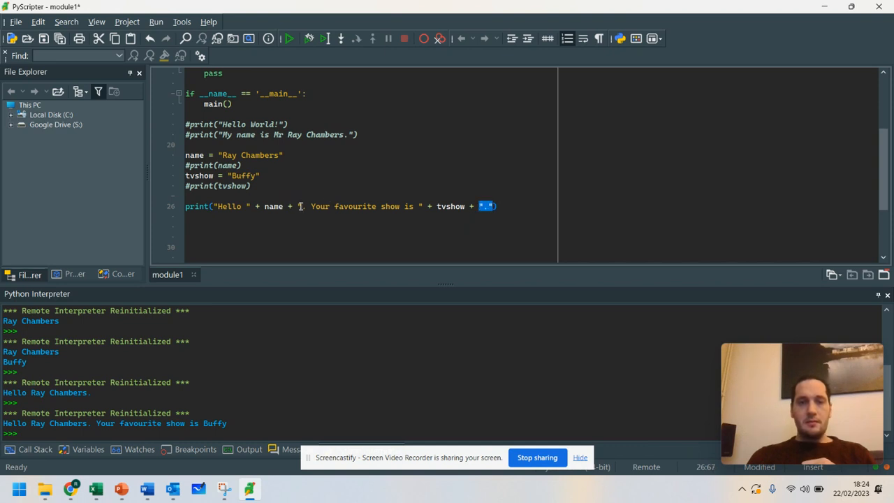
left_click_drag(299, 206, 424, 207)
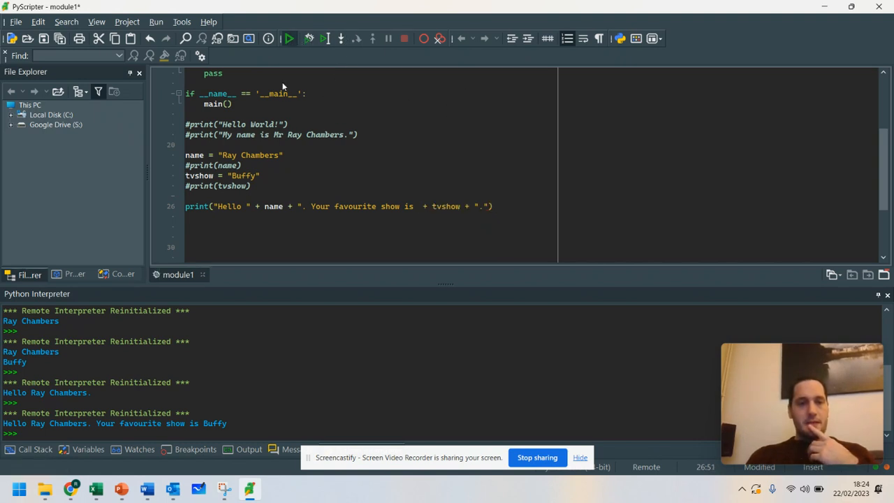
Step: Run the script, hit the SyntaxError for the unterminated string, and go fix the missing quote
left_click(290, 39)
type("\" ")
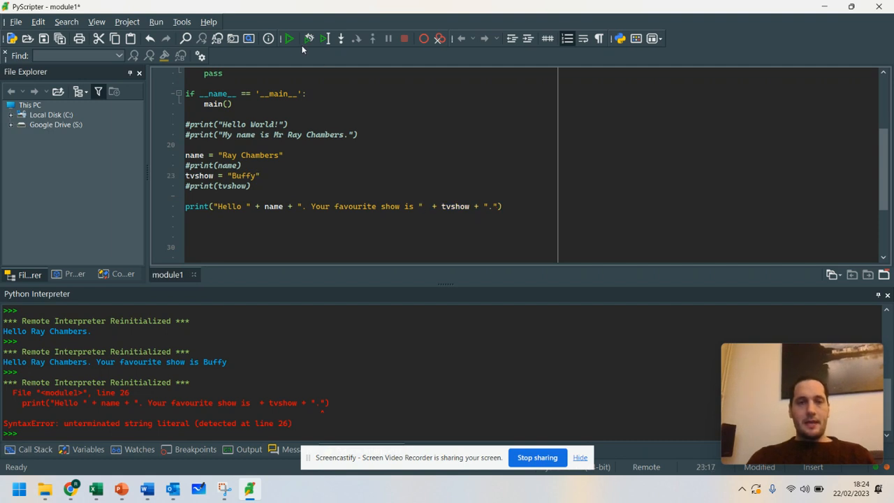
left_click(293, 40)
type(" #concatenatio")
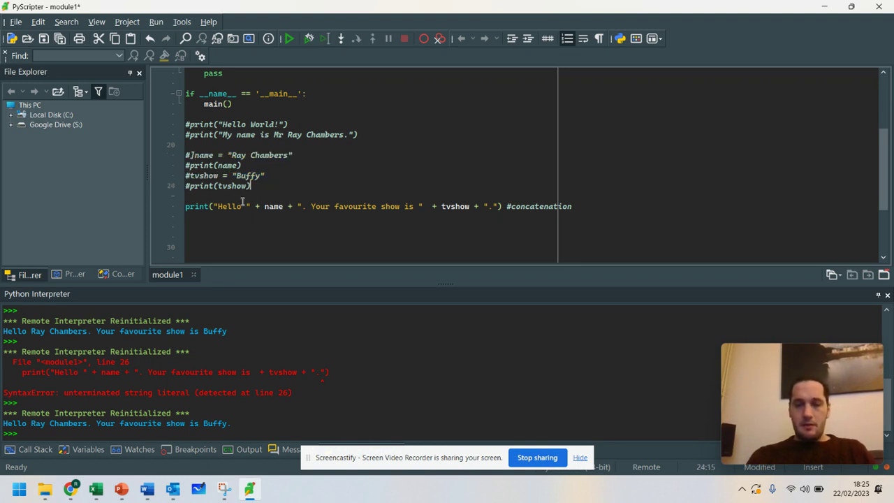
Step: Write name = input("What is your name?") and tvshow = input("What is your favourite TV Show?")
type("name = input(\"What is your")
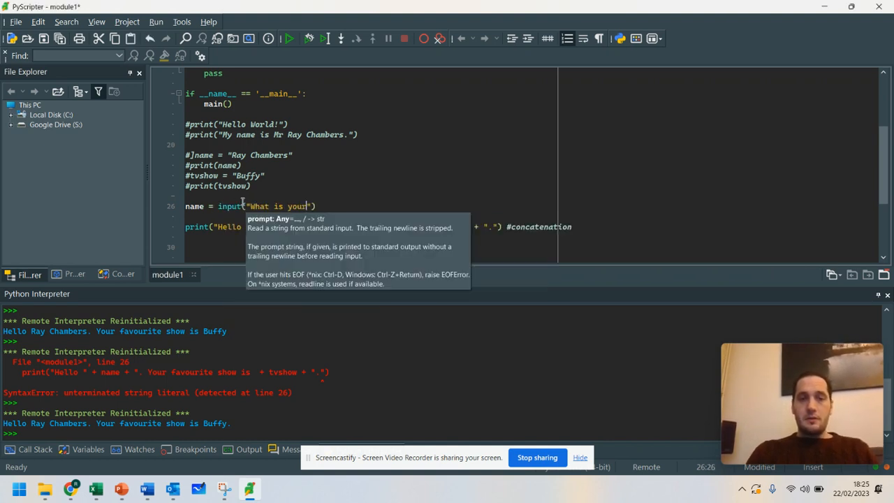
type("name?\")")
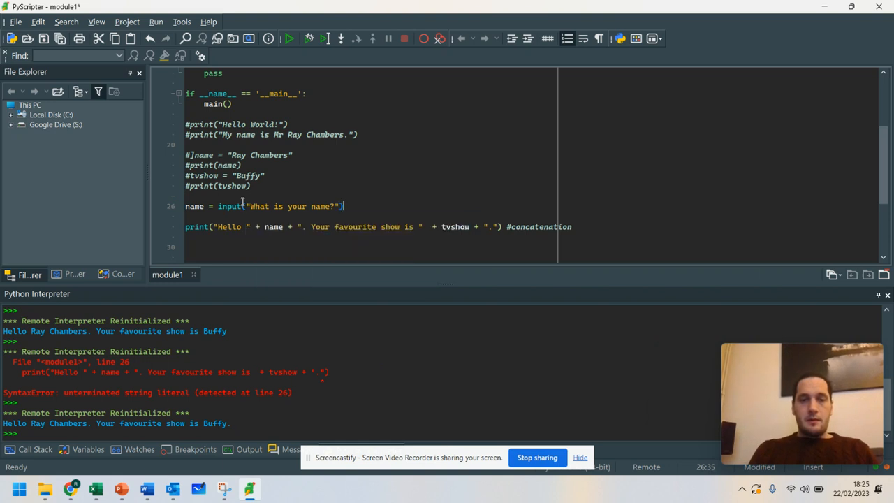
type("tvshow = input(\"\")")
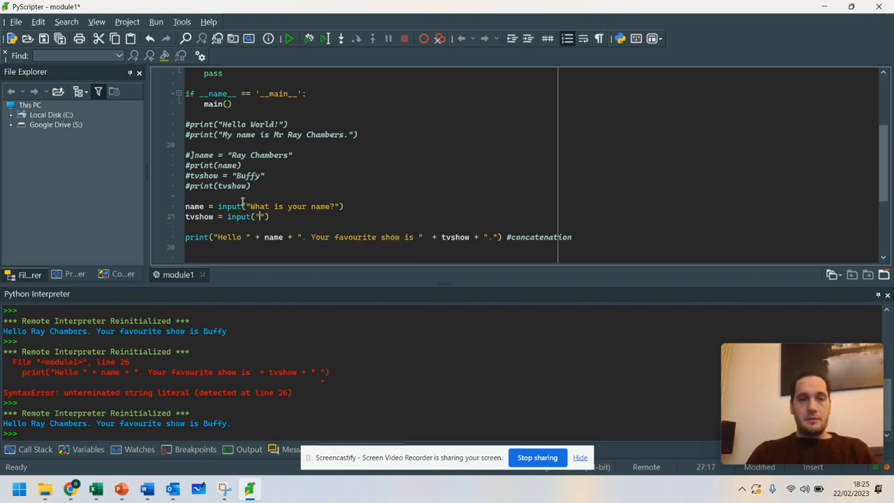
type("What is your favourite TV")
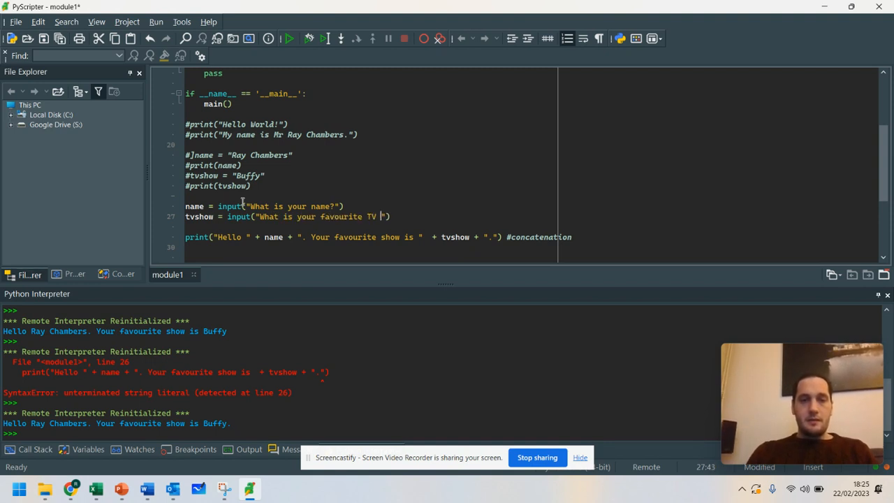
type("Show?")
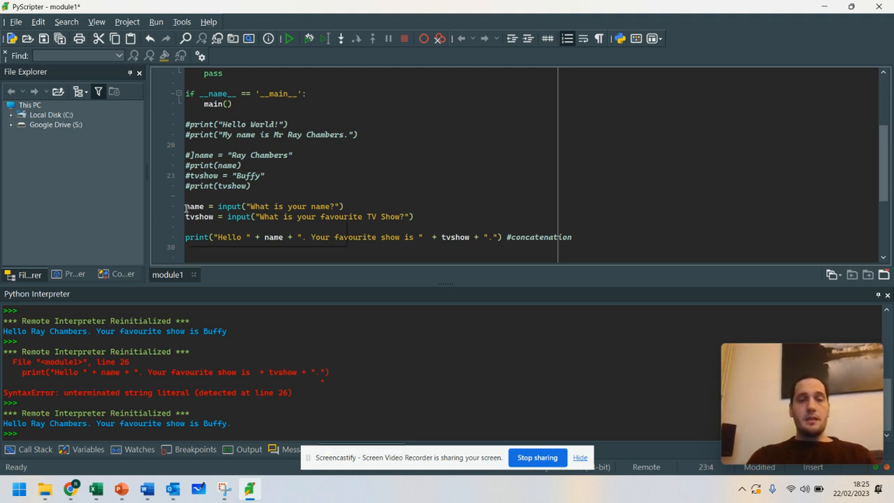
Step: Highlight the tvshow input line and the name and tvshow variables in the print line
triple_click(264, 207)
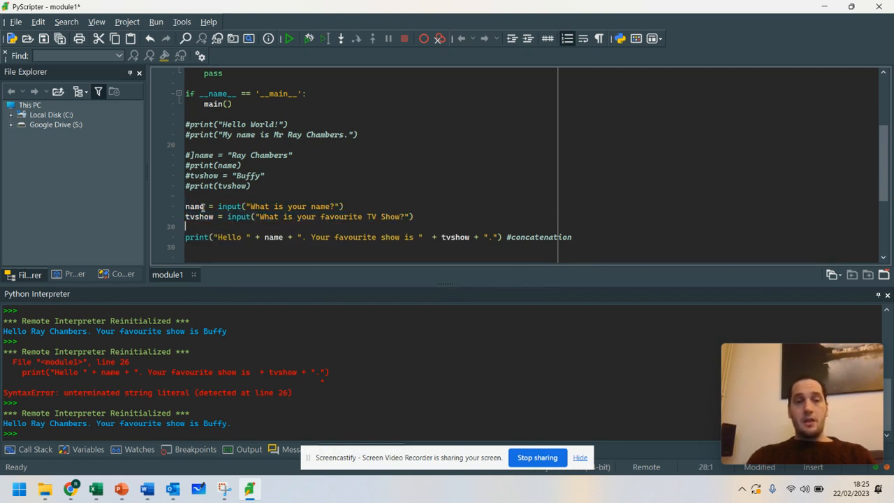
left_click_drag(186, 207, 344, 206)
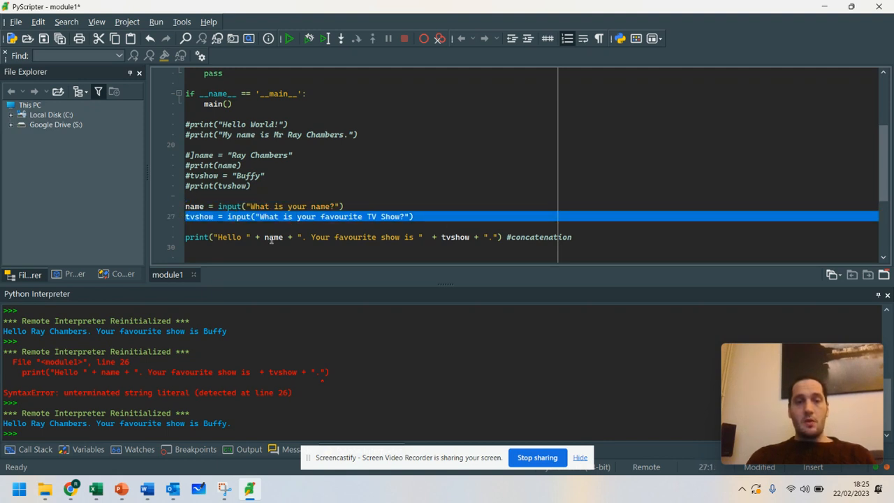
double_click(274, 238)
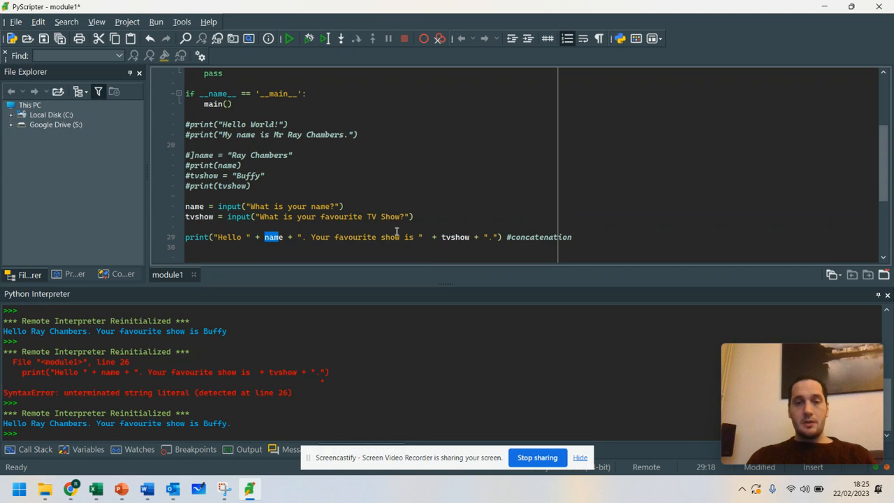
double_click(455, 238)
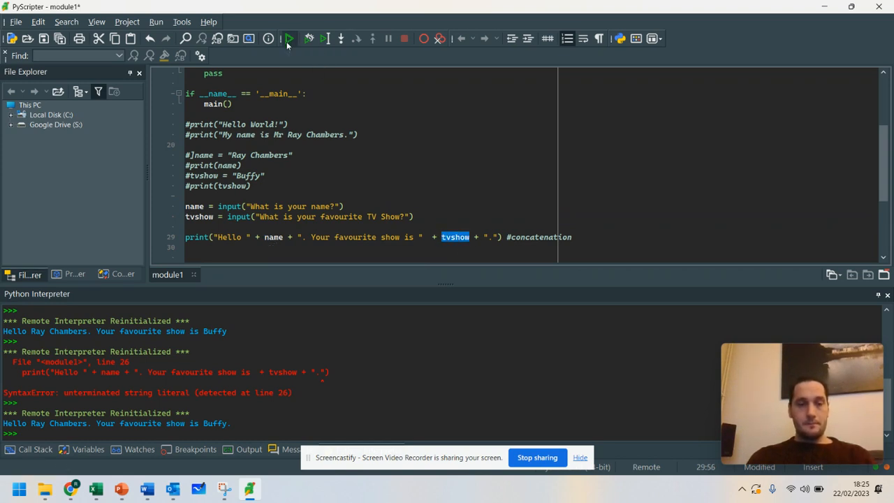
Step: Run the script answering Ray Chambers and Buffy The Vampire Slayer so the greeting prints both
left_click(291, 39)
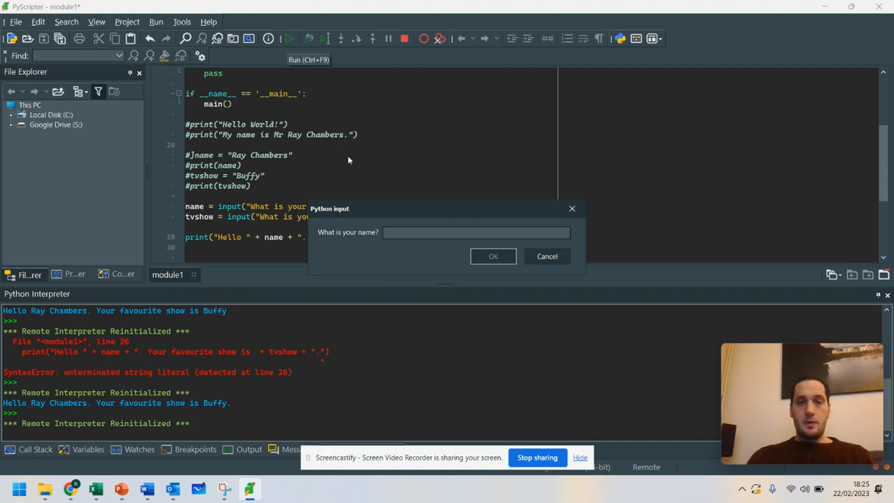
type("Ray Chambe")
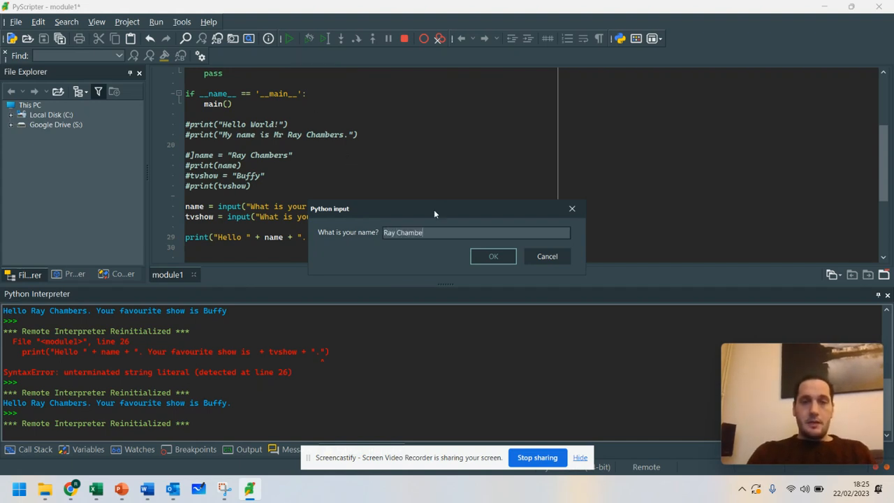
left_click(493, 257)
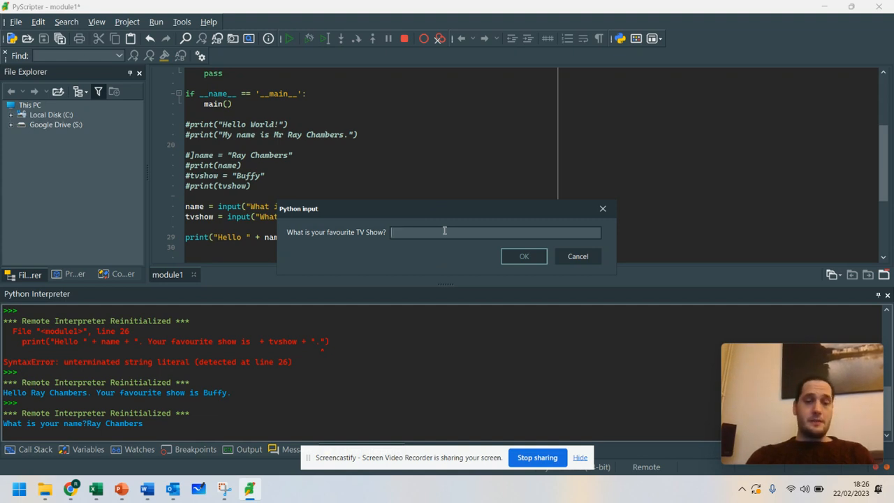
type("Buffy The Vampire Slayer")
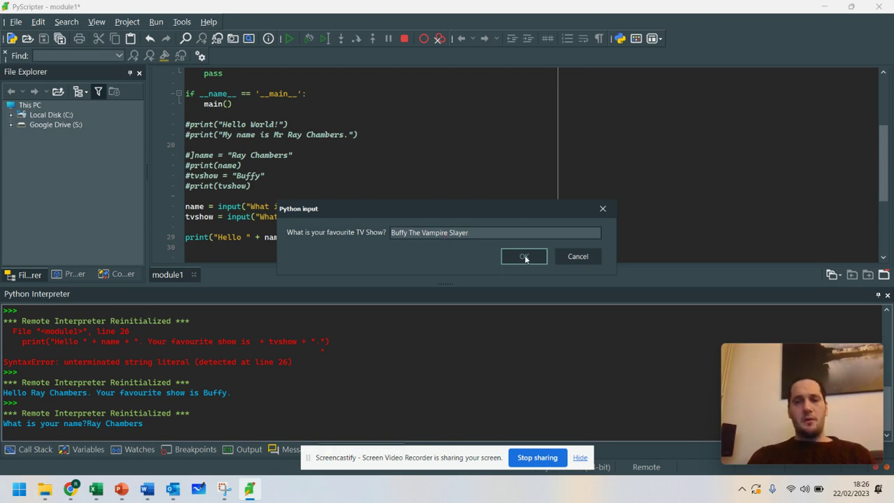
left_click(523, 257)
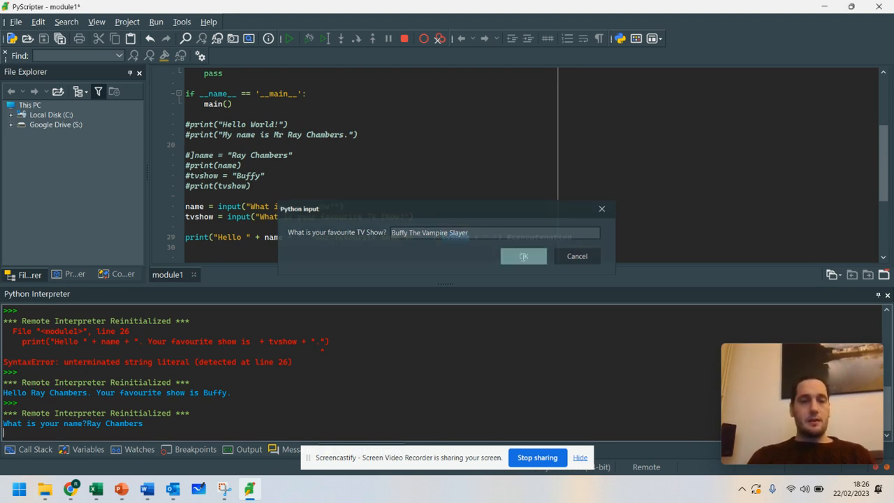
left_click(523, 255)
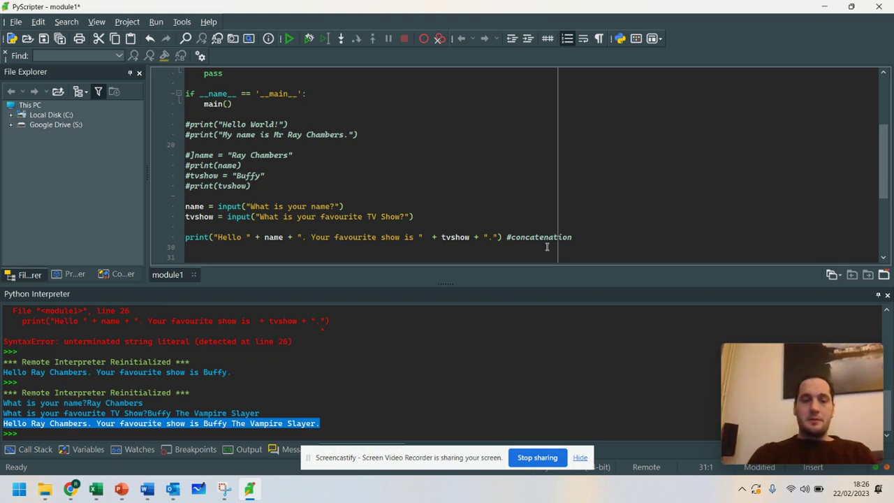
Step: Add wolf1 and pig1 input lines asking for the first bad wolf's and first pig's names
type("wolf1 = input(\"What is the name of the first bad wolf")
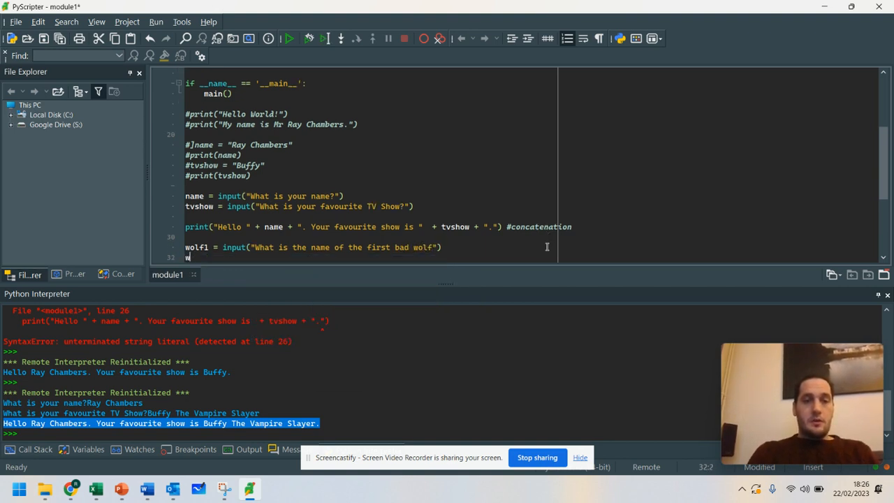
type("olf2 = input(\"What is the name of the")
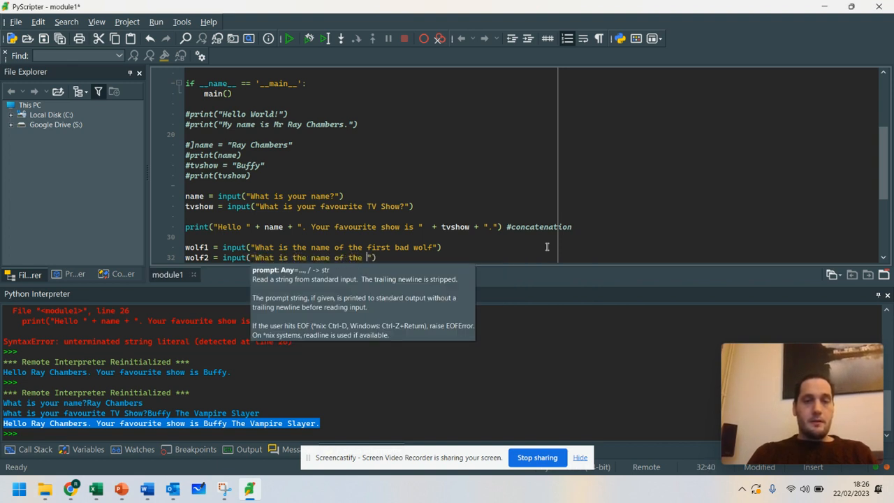
type("l")
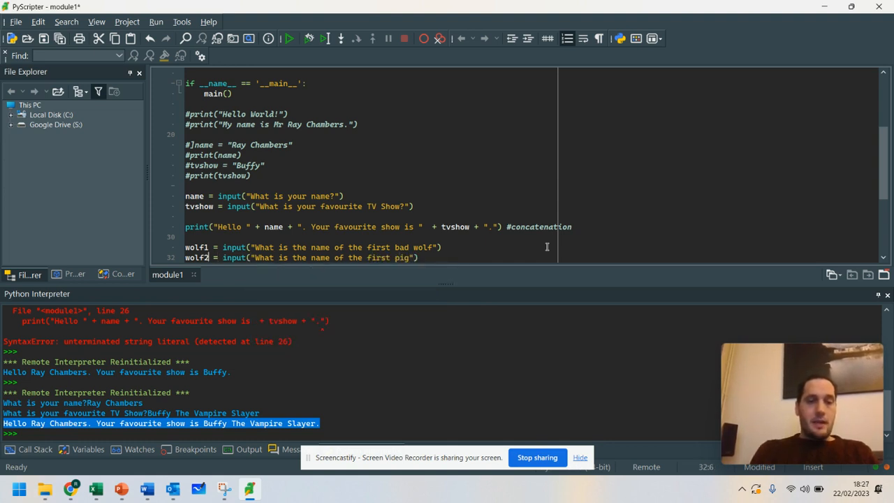
type("pig1")
left_click(379, 226)
type("/n ")
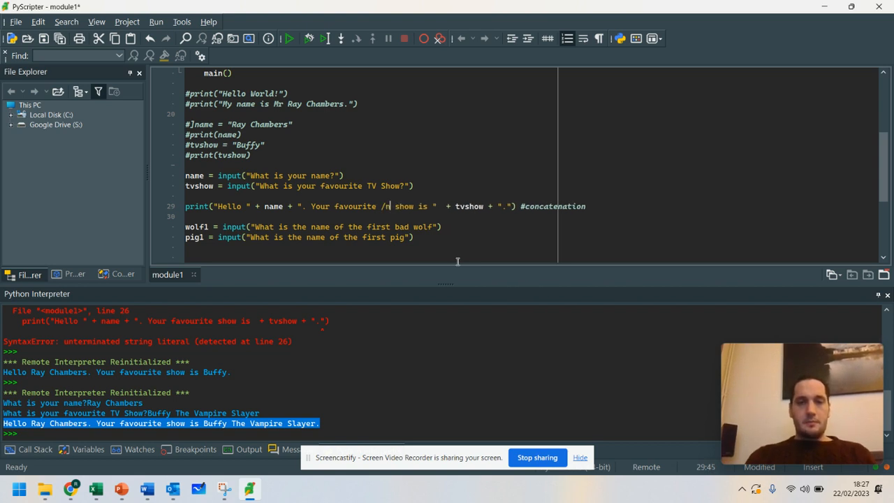
Step: Delete the wolf and pig lines, rerun with \n in the greeting so it prints on two lines
left_click_drag(184, 226, 414, 238)
type("\\")
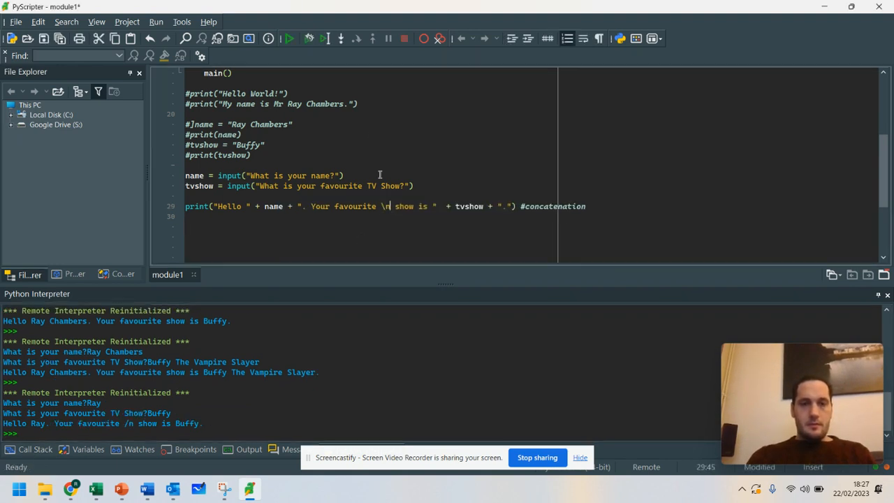
left_click(293, 39)
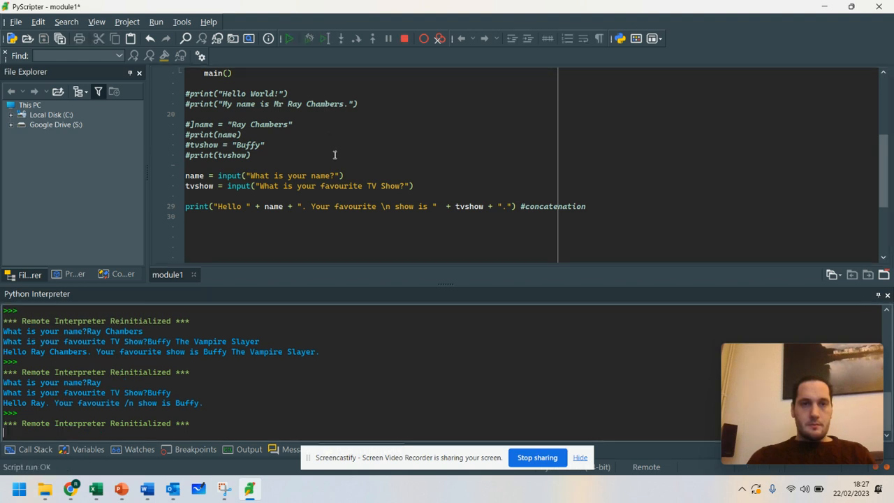
type("Buffy")
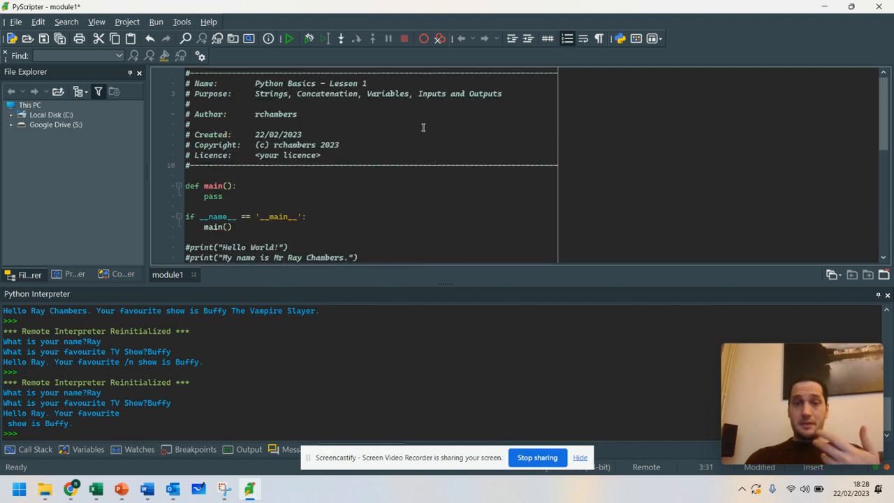
scroll("down", 3)
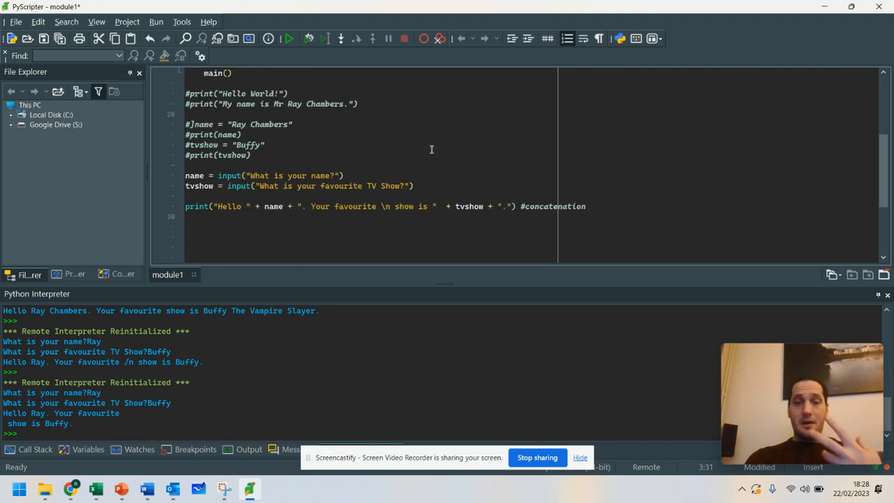
mouse_move(479, 192)
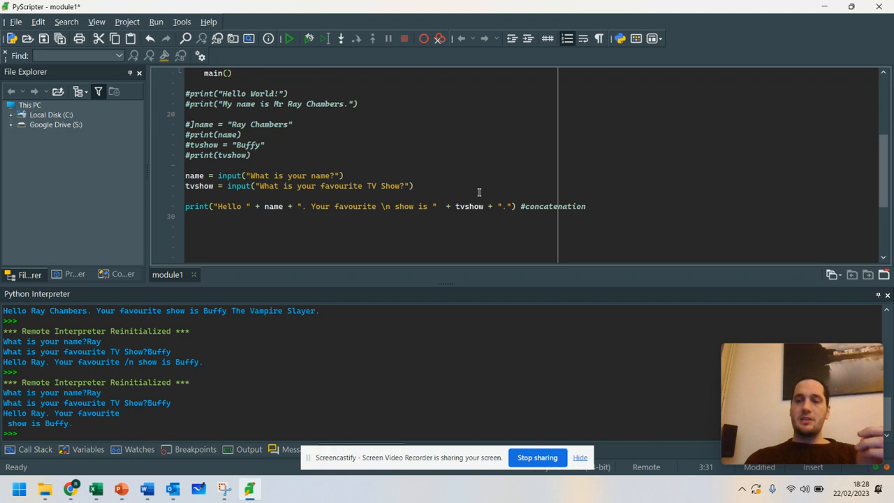
mouse_move(419, 153)
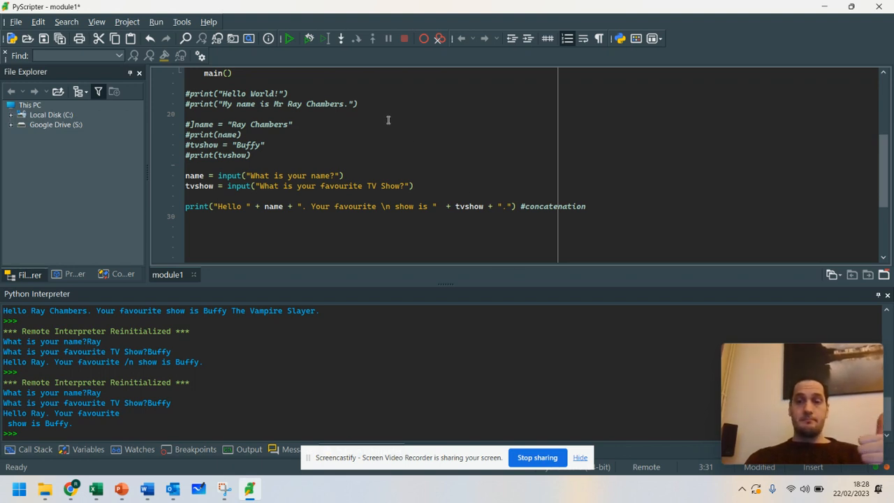
mouse_move(274, 273)
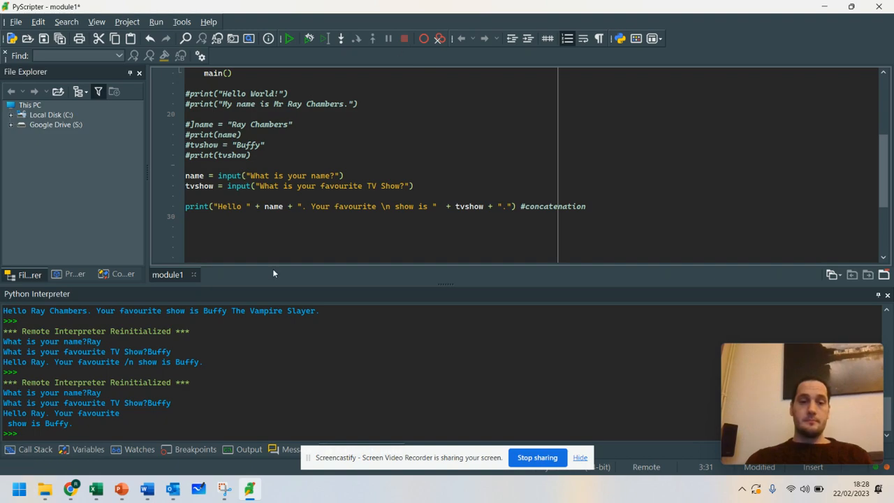